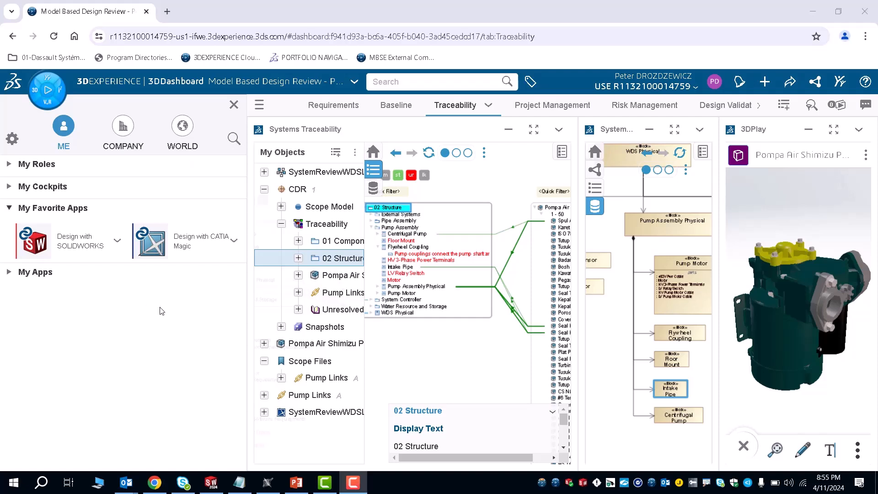
pyautogui.moveTo(109, 302)
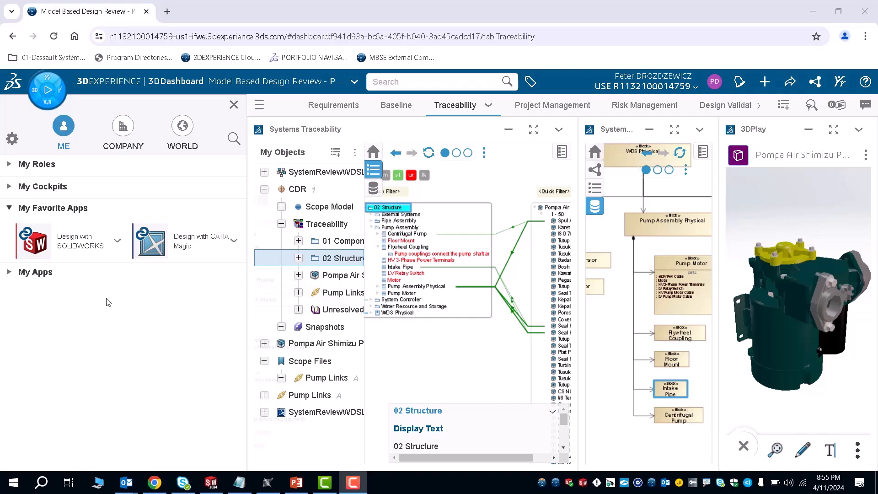
pyautogui.moveTo(162, 314)
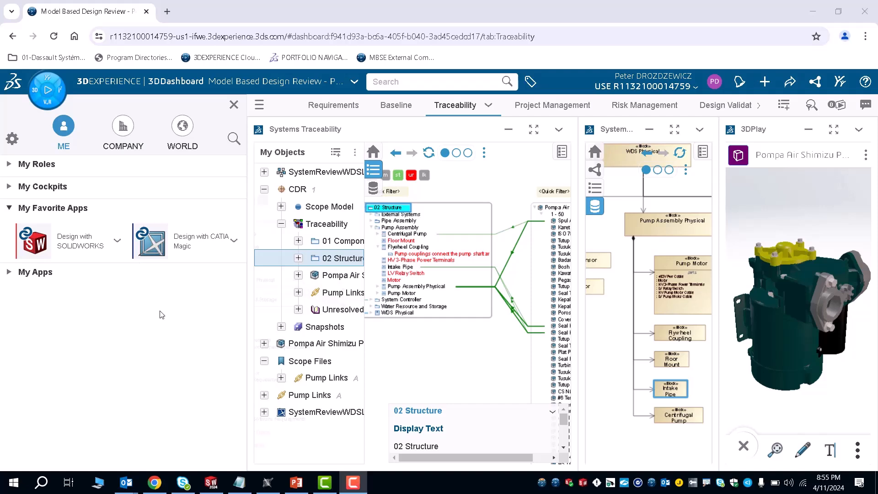
pyautogui.moveTo(34, 274)
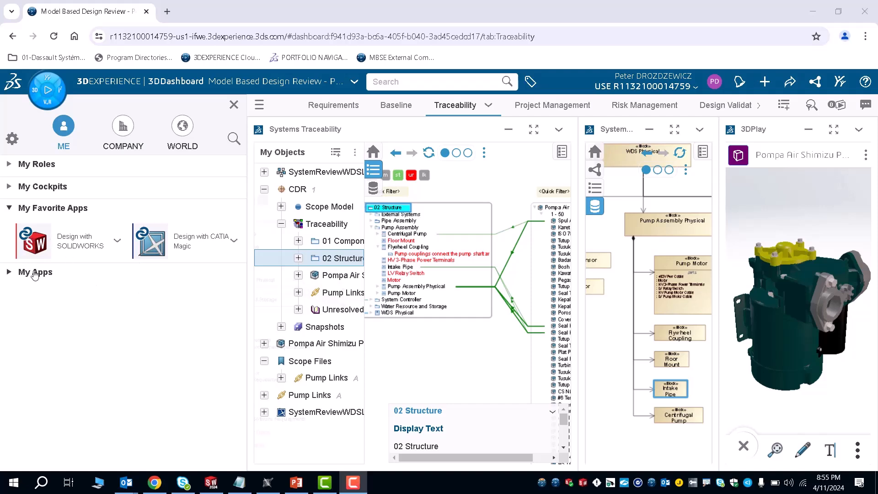
pyautogui.moveTo(185, 298)
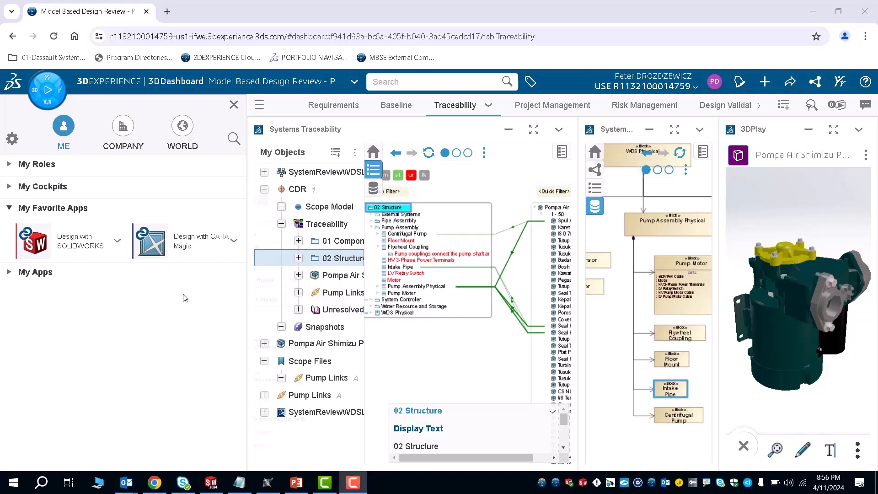
pyautogui.moveTo(79, 346)
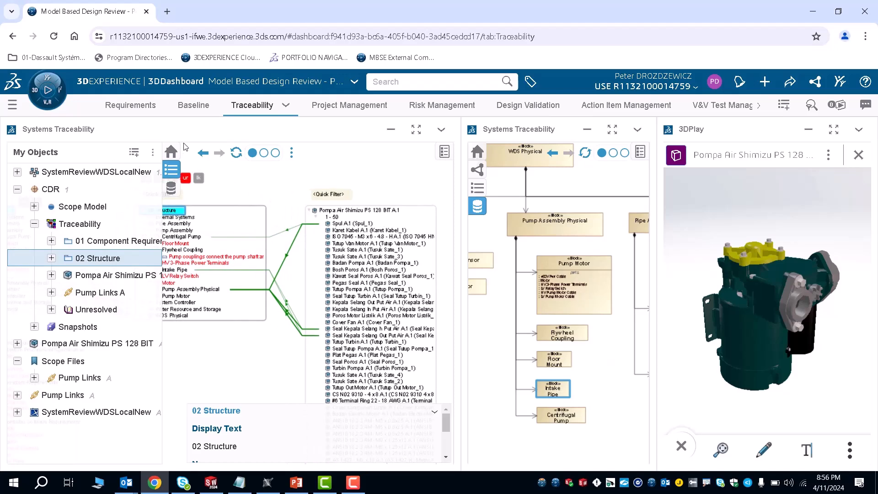
# Return the Systems Traceability widget to its home view and dismiss the reopened compass panel
pyautogui.click(171, 152)
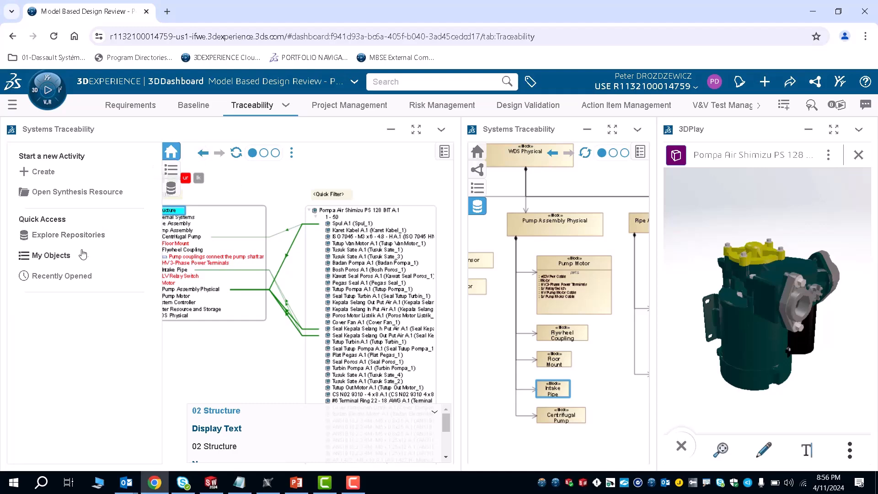
pyautogui.click(50, 255)
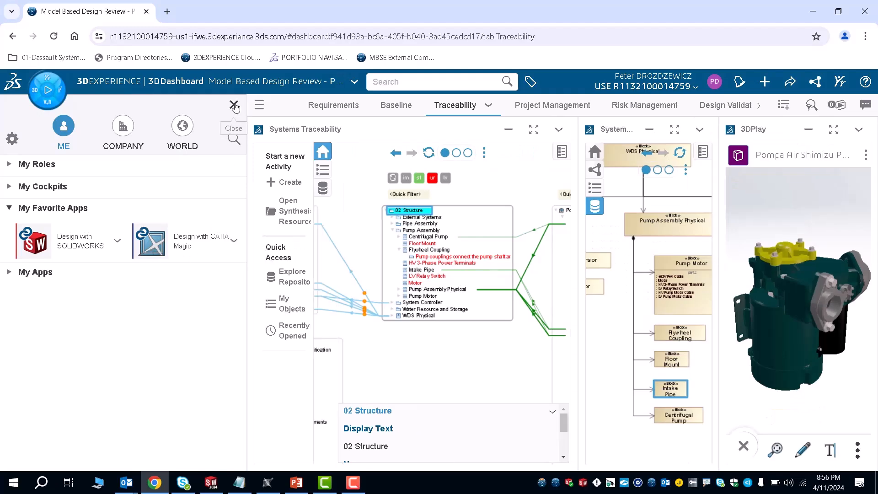
pyautogui.click(234, 106)
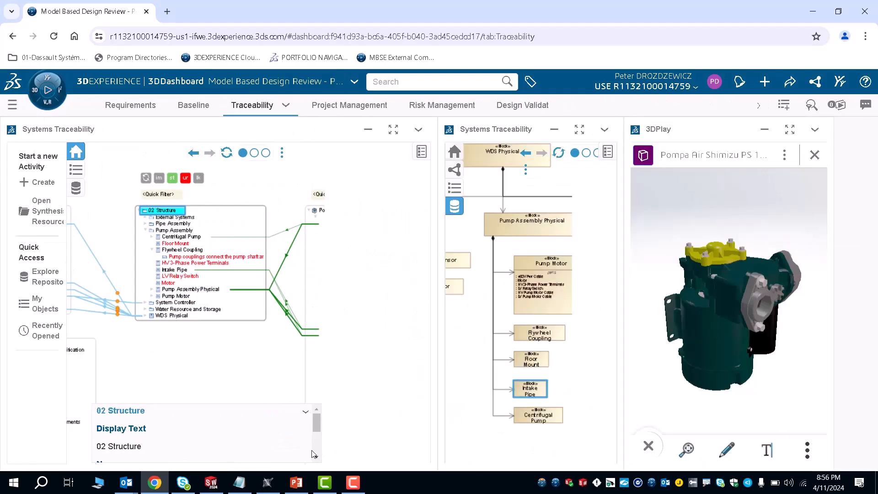
# Bring CATIA Magic forward from the taskbar to view the 06 SRR Package diagram
pyautogui.click(268, 482)
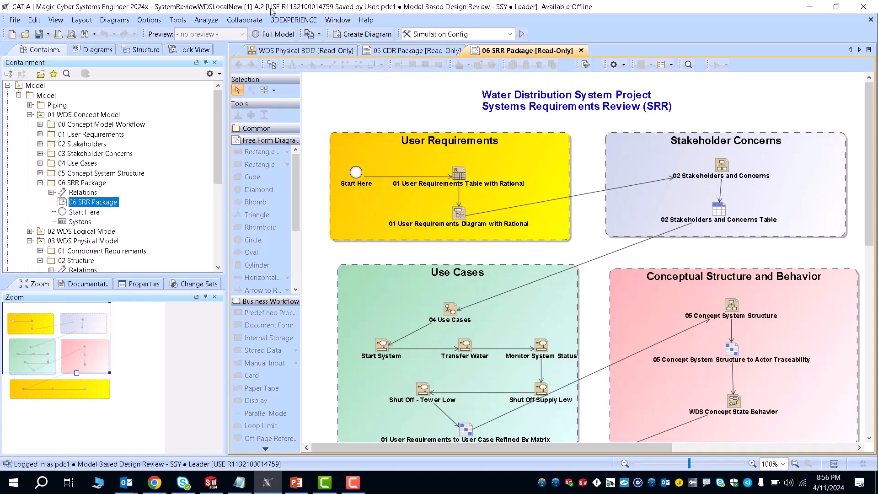
pyautogui.moveTo(422, 11)
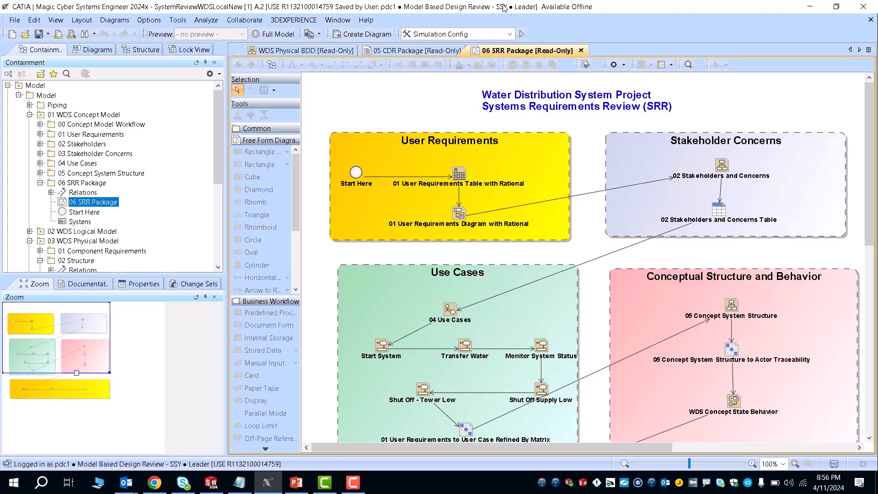
pyautogui.moveTo(507, 17)
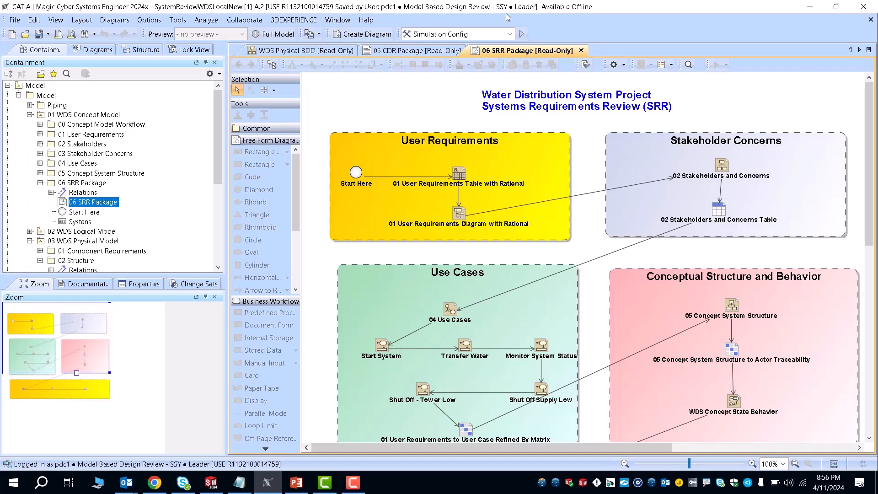
pyautogui.moveTo(363, 109)
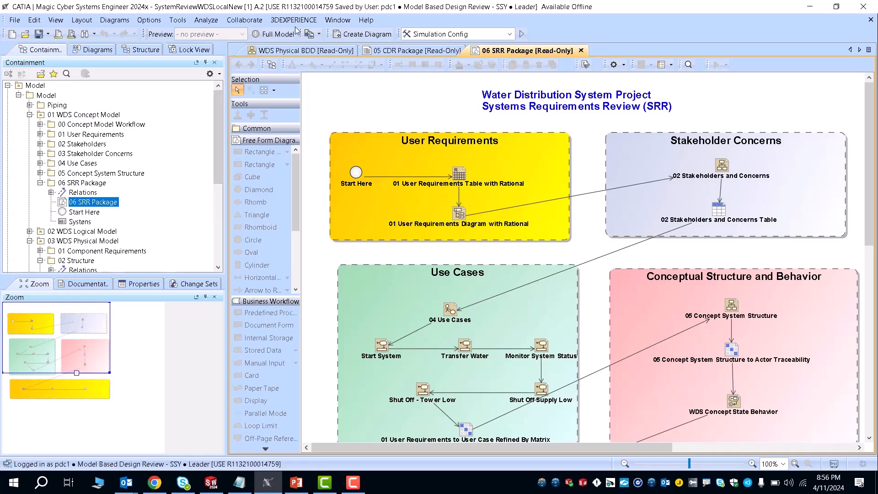
pyautogui.click(245, 20)
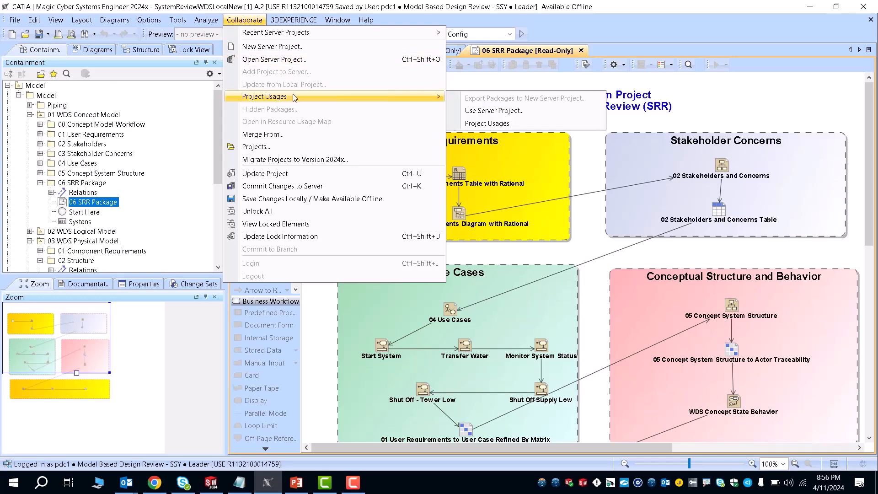
pyautogui.moveTo(256, 146)
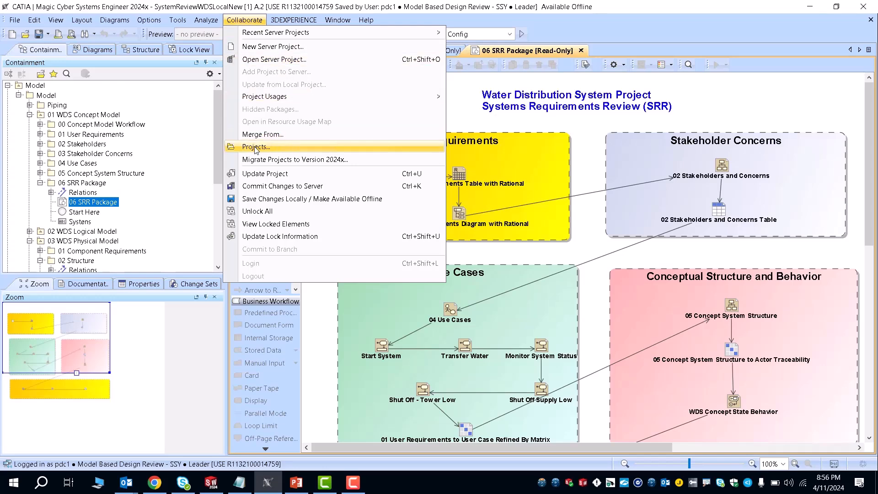
pyautogui.click(254, 146)
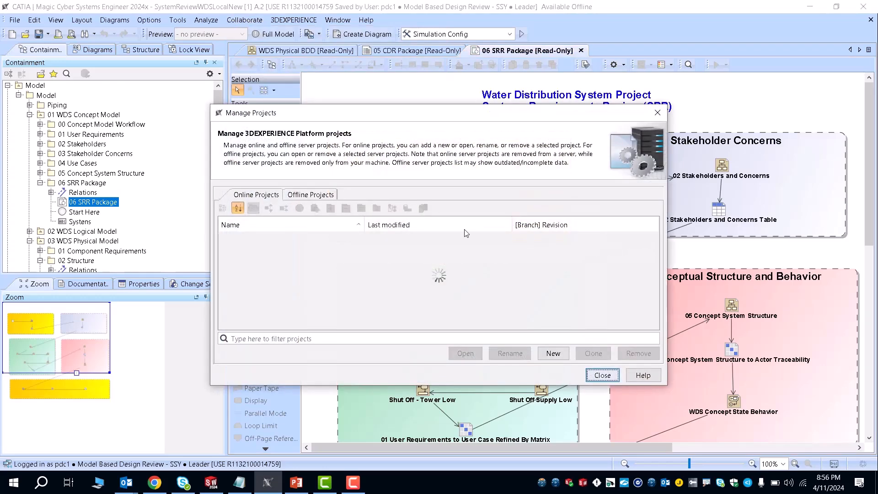
pyautogui.moveTo(407, 254)
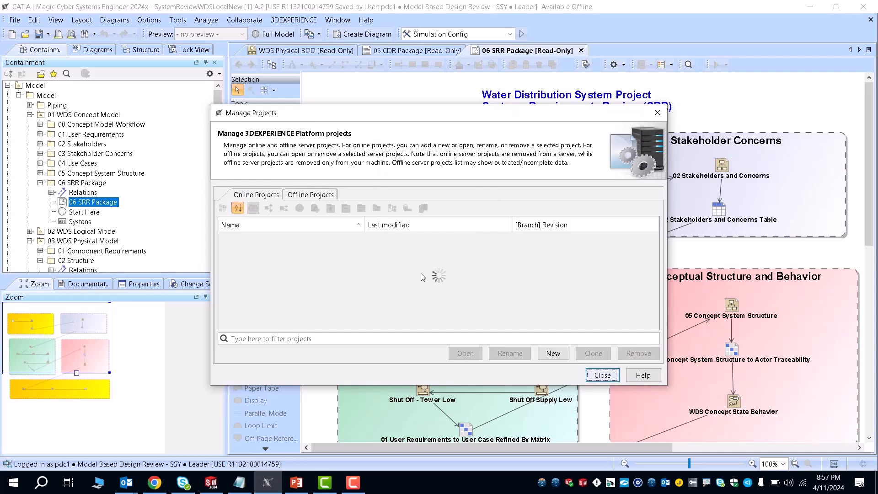
pyautogui.moveTo(505, 277)
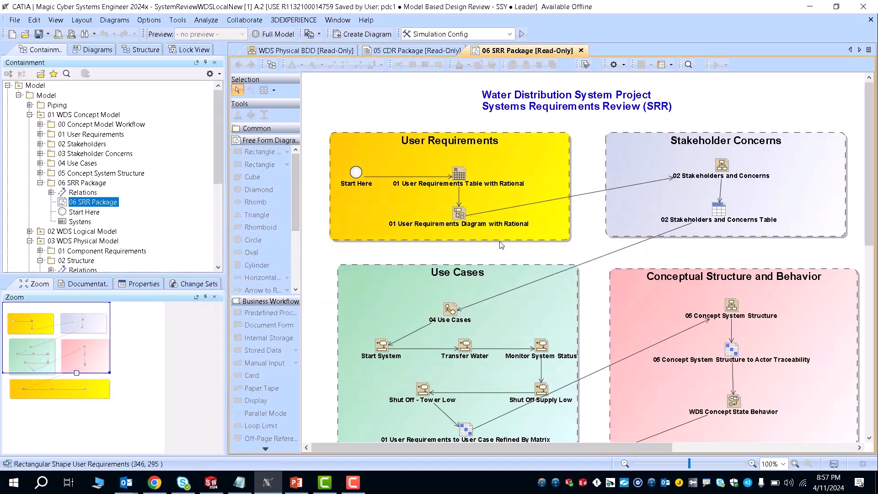
pyautogui.moveTo(417, 148)
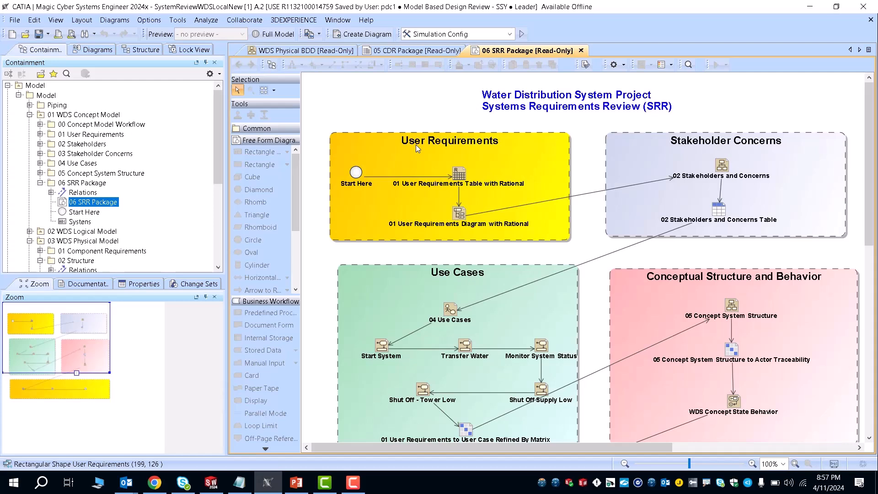
pyautogui.moveTo(352, 93)
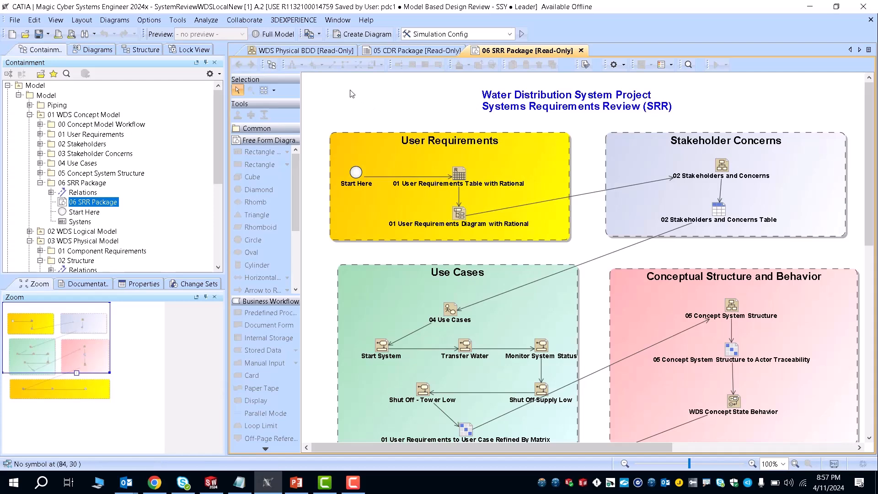
pyautogui.moveTo(385, 163)
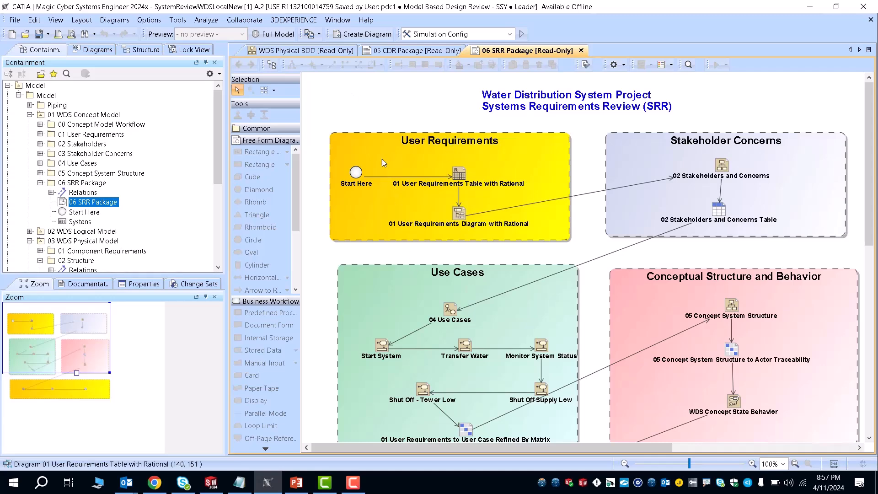
pyautogui.click(366, 20)
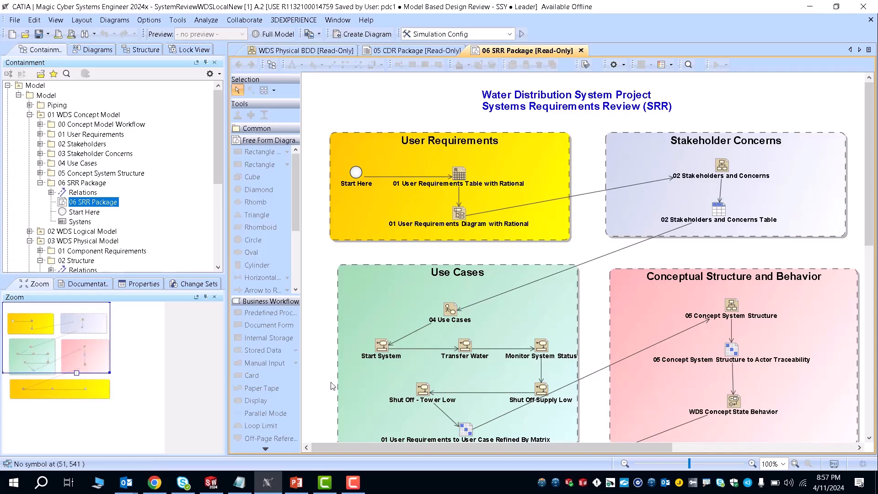
pyautogui.click(245, 20)
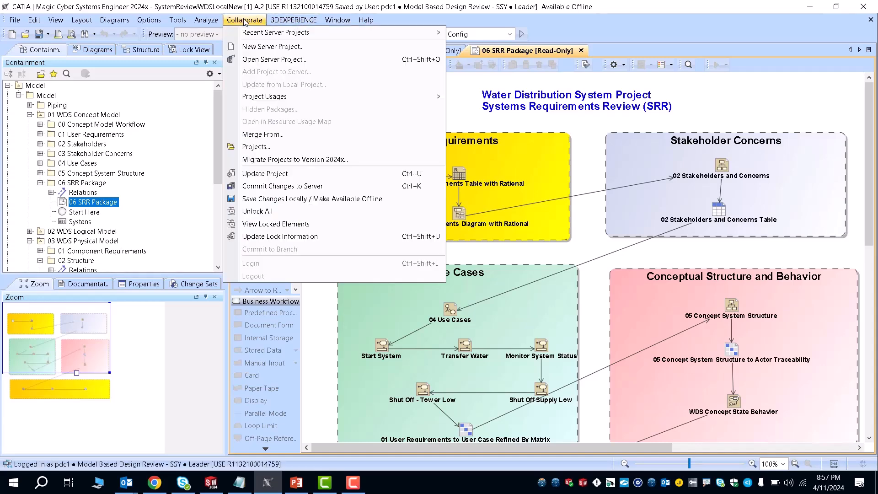
pyautogui.moveTo(283, 187)
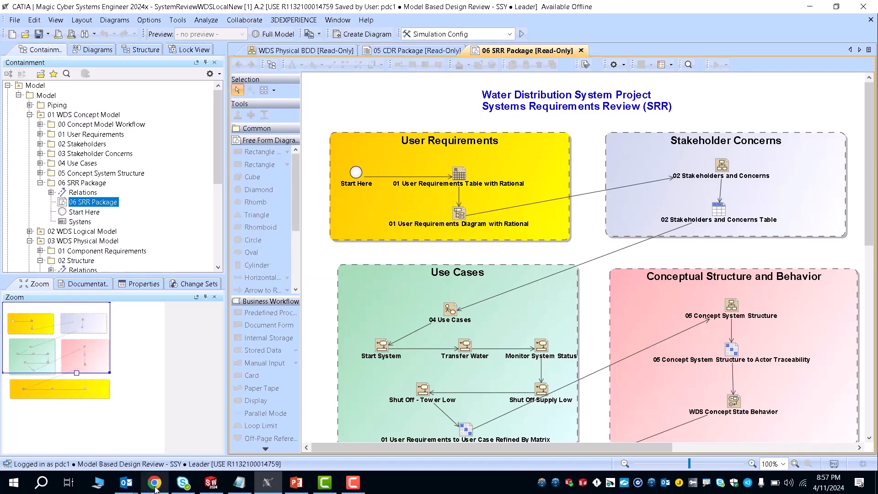
# Return to the browser and select the intake seal part in 3DPlay to highlight its traces
pyautogui.click(154, 482)
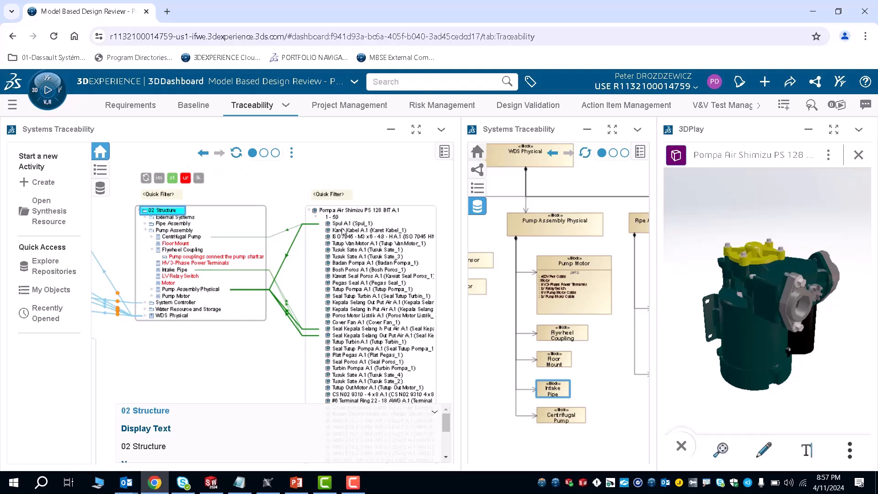
pyautogui.moveTo(197, 271)
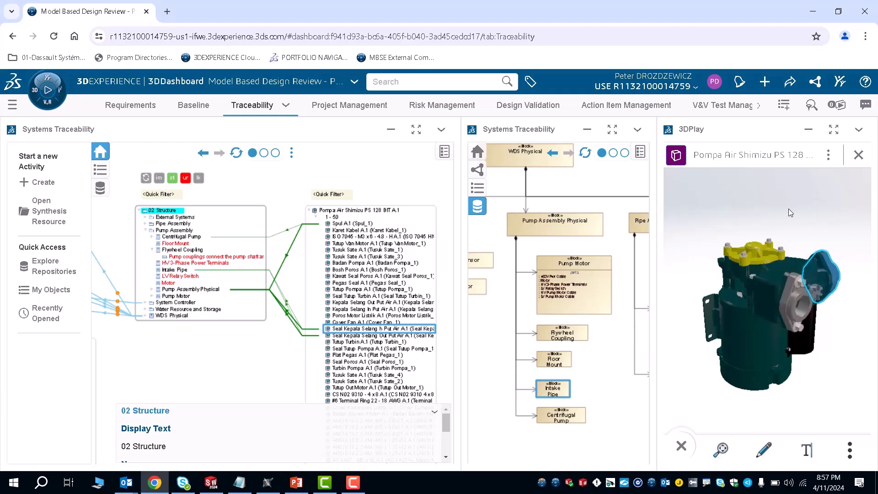
pyautogui.click(379, 329)
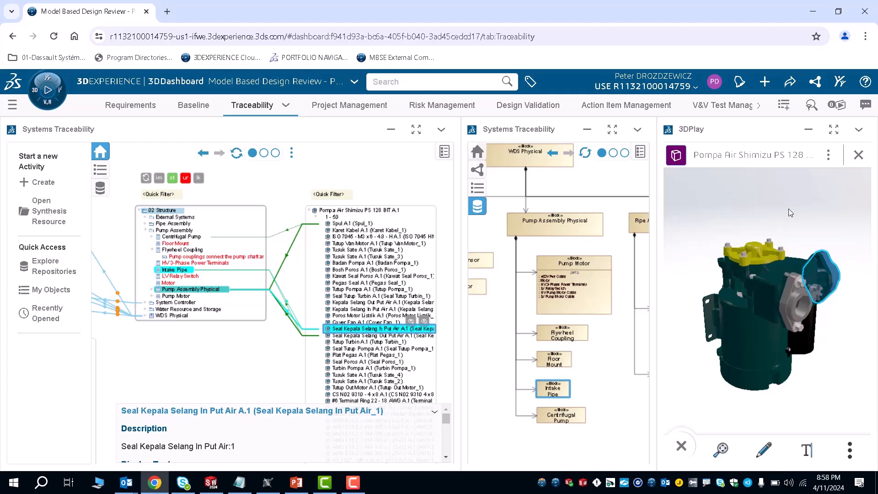
pyautogui.moveTo(735, 185)
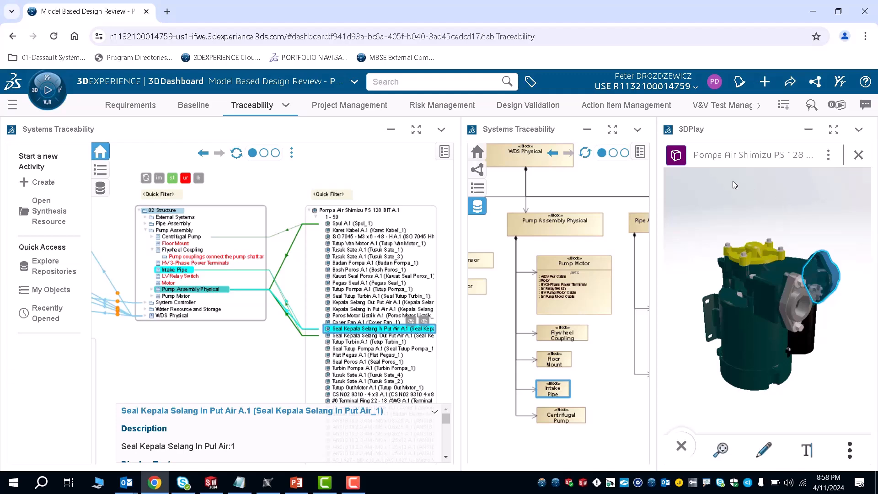
pyautogui.moveTo(697, 188)
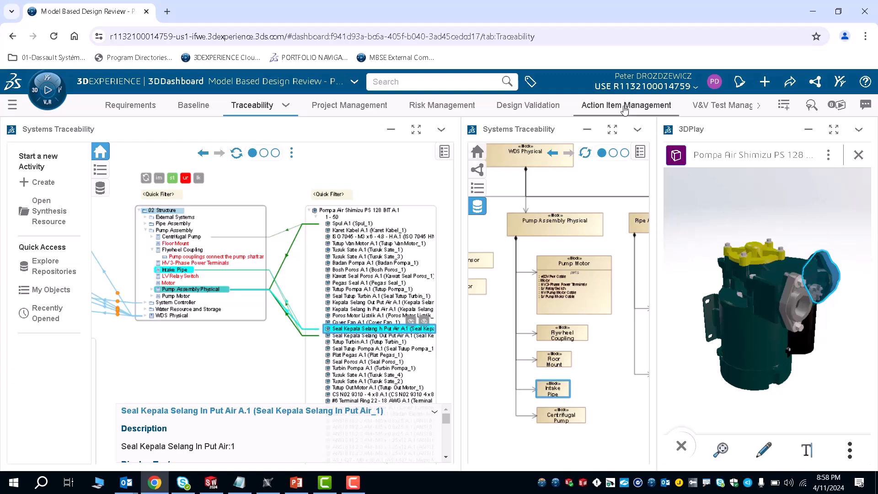
# Switch the dashboard to the Action Item Management tab
pyautogui.click(625, 105)
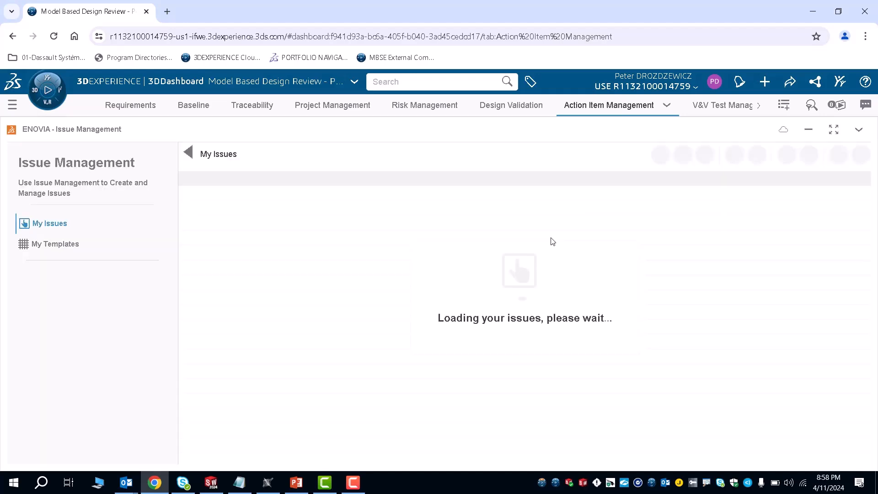
pyautogui.moveTo(499, 209)
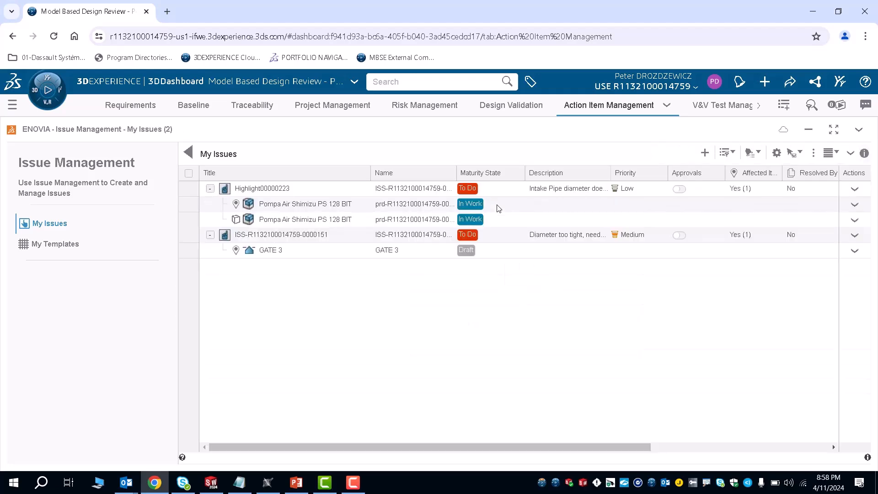
pyautogui.moveTo(479, 161)
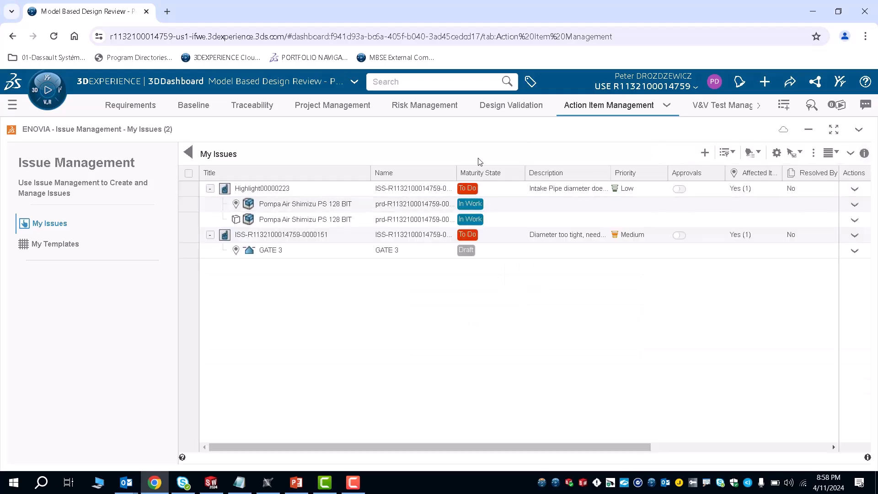
pyautogui.moveTo(554, 148)
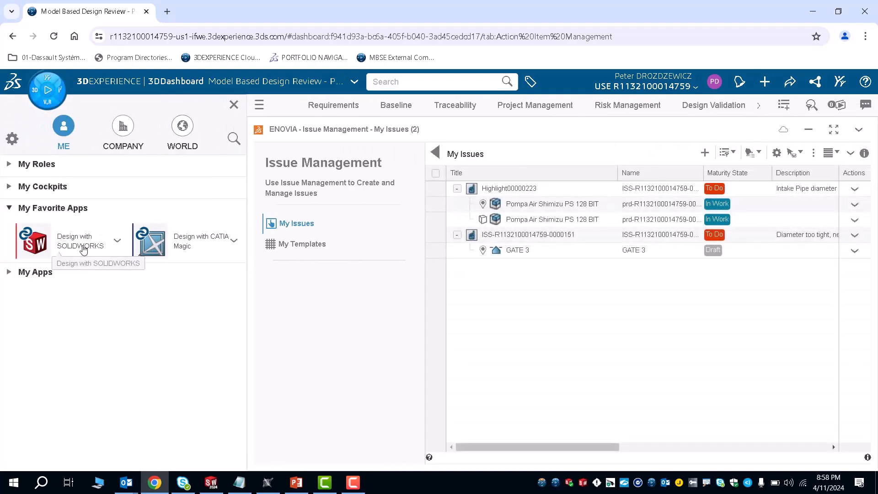
pyautogui.moveTo(310, 342)
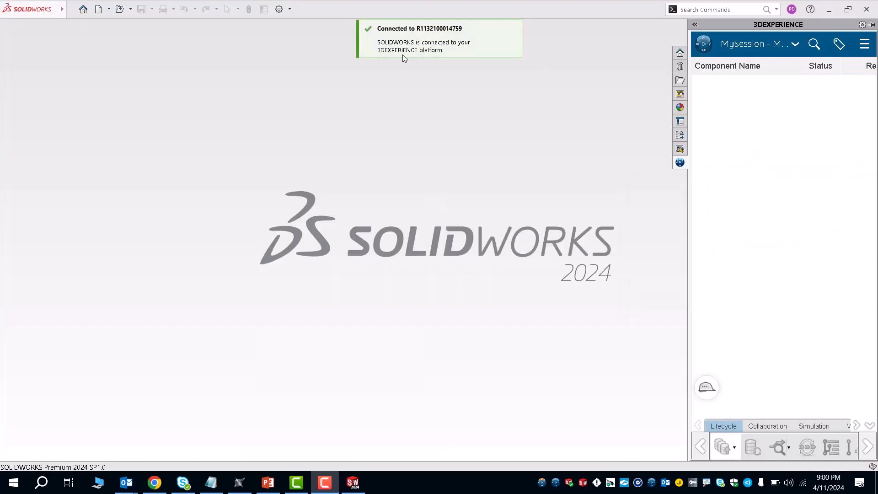
pyautogui.moveTo(534, 58)
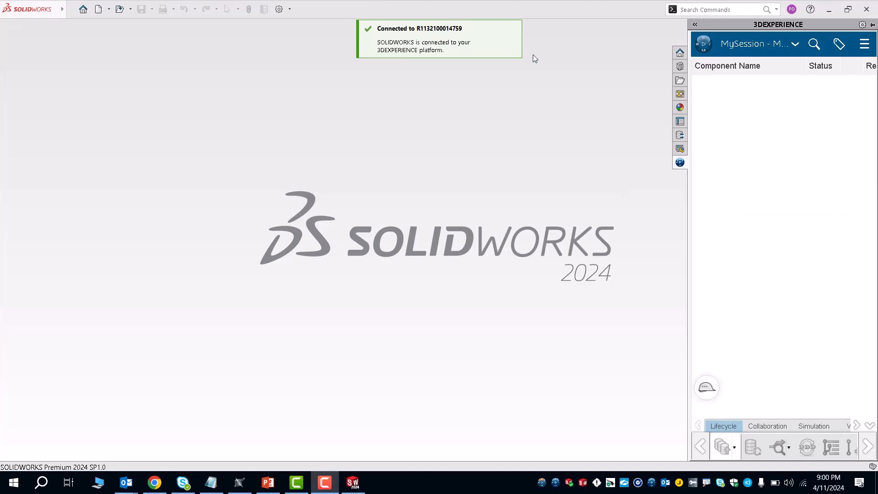
pyautogui.moveTo(333, 55)
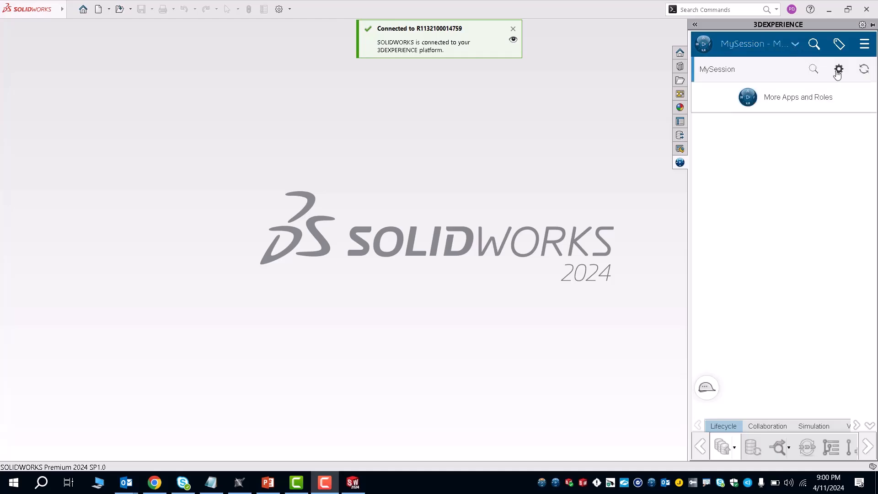
# Start opening another file while the imported seal part is displayed
pyautogui.click(838, 70)
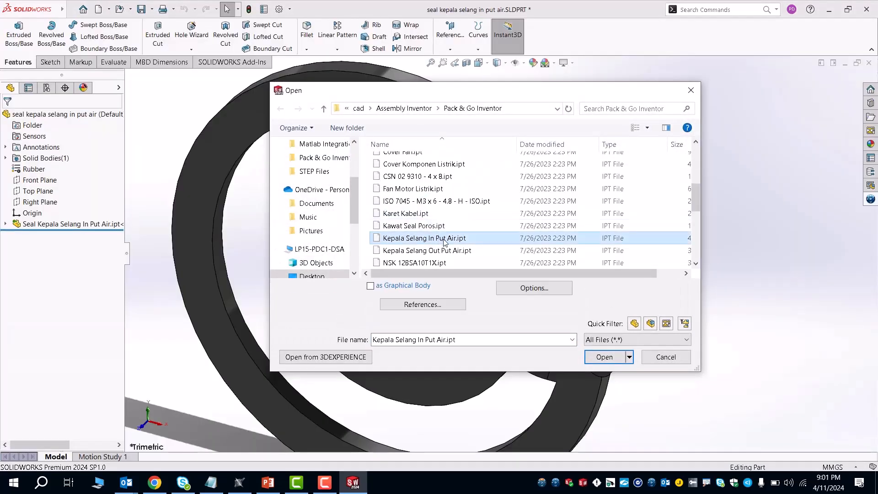
# Import Kepala Selang In Put Air.ipt, decline Import Diagnostics, and expand its feature in the tree
pyautogui.click(603, 357)
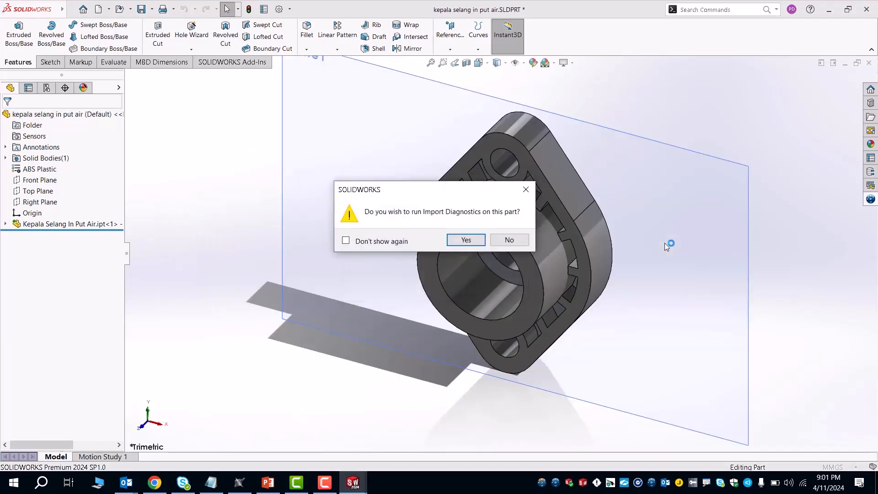
pyautogui.click(509, 240)
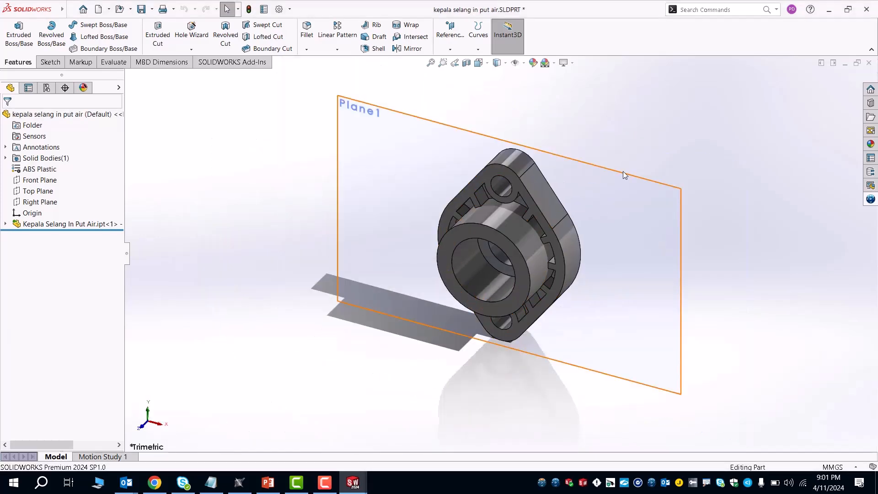
pyautogui.click(207, 206)
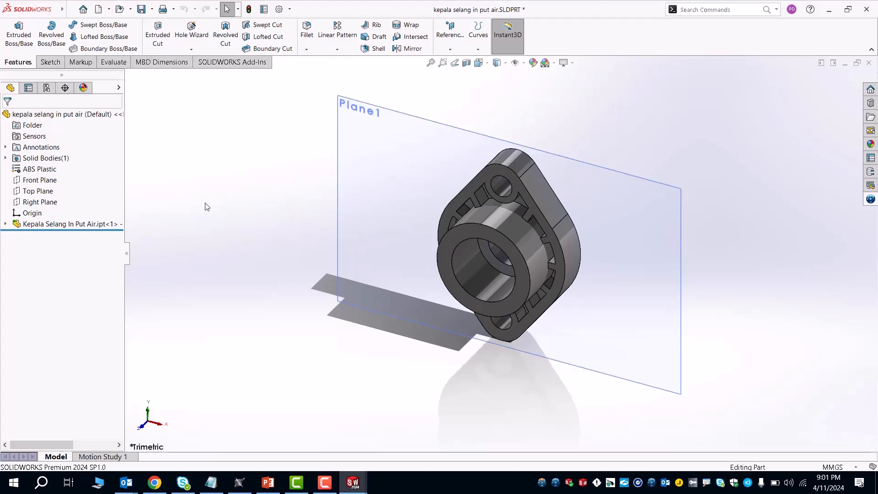
pyautogui.moveTo(298, 218)
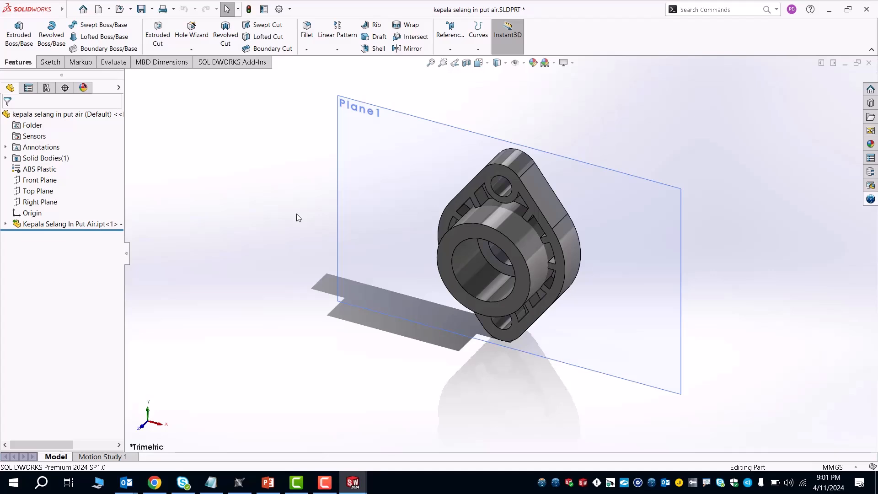
pyautogui.moveTo(156, 211)
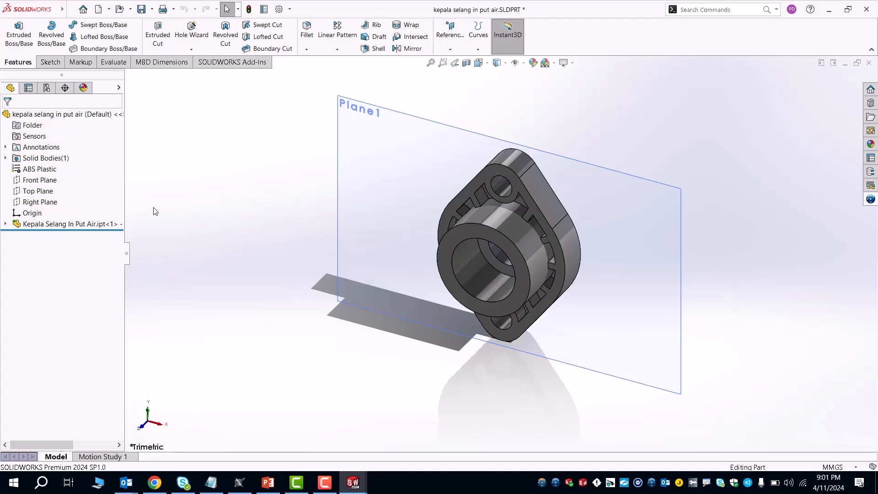
pyautogui.click(5, 224)
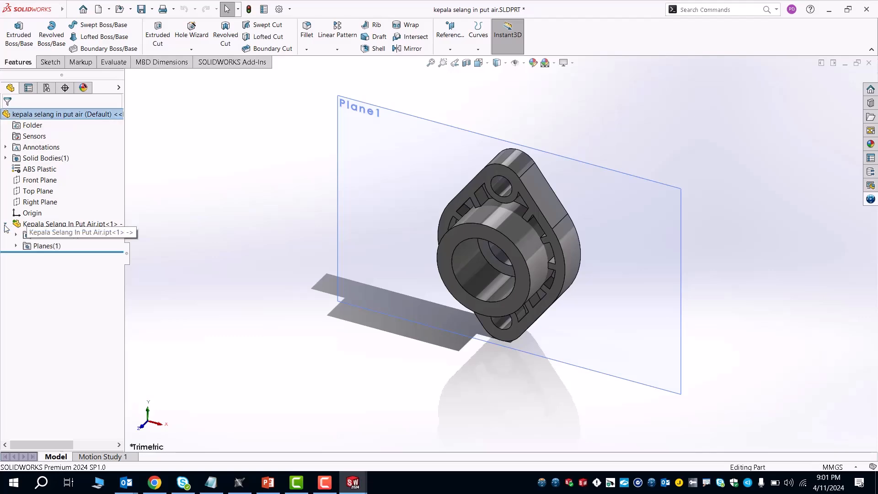
# Break the imported feature's link to its Inventor source and begin a Save to 3DEXPERIENCE
pyautogui.click(5, 223)
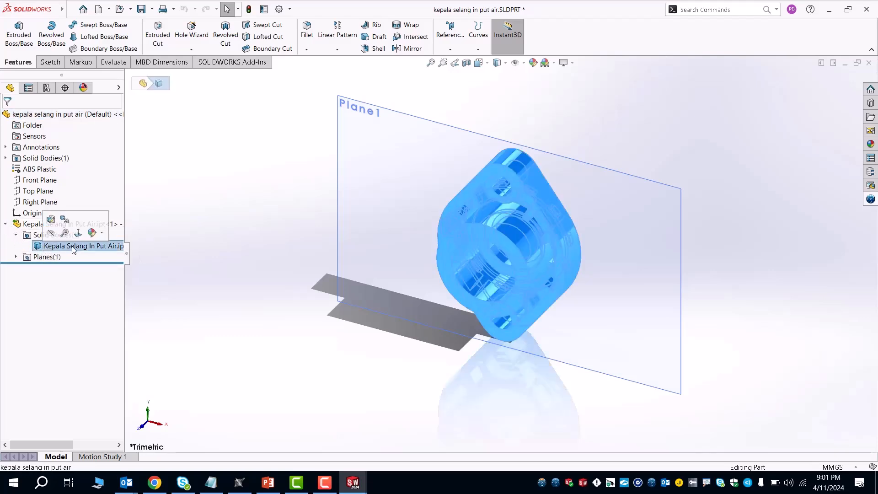
pyautogui.rightClick(74, 246)
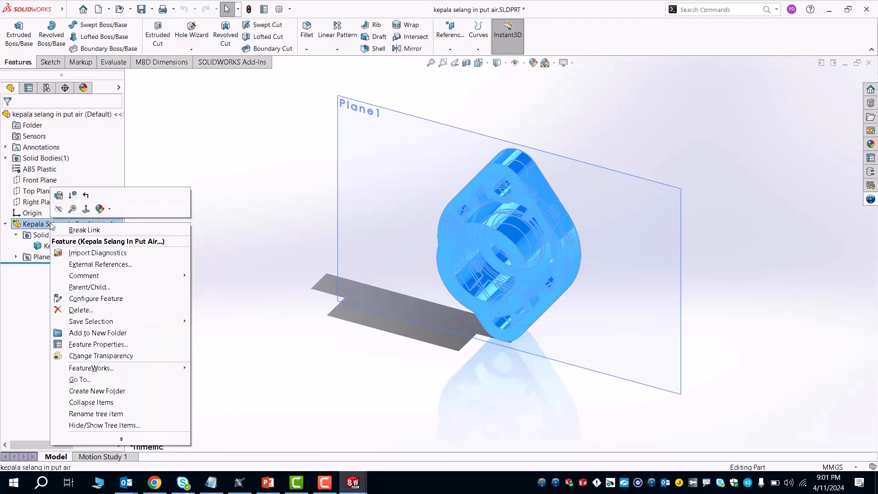
pyautogui.moveTo(84, 231)
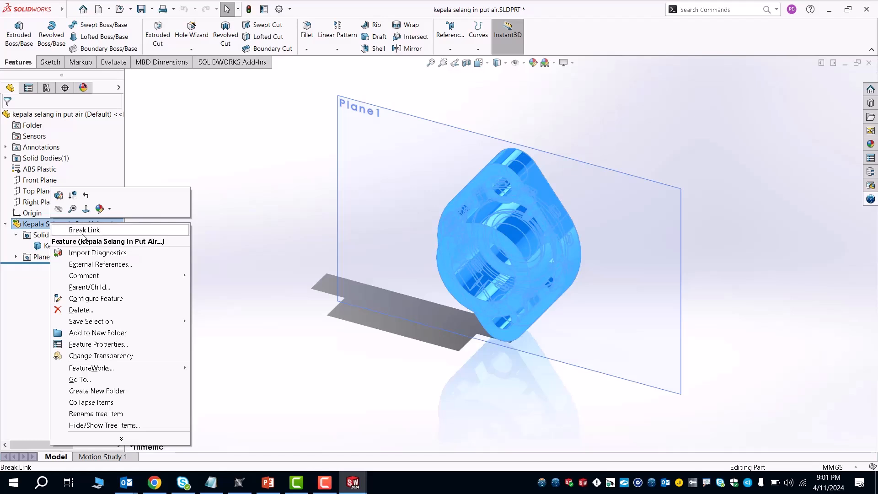
pyautogui.click(84, 229)
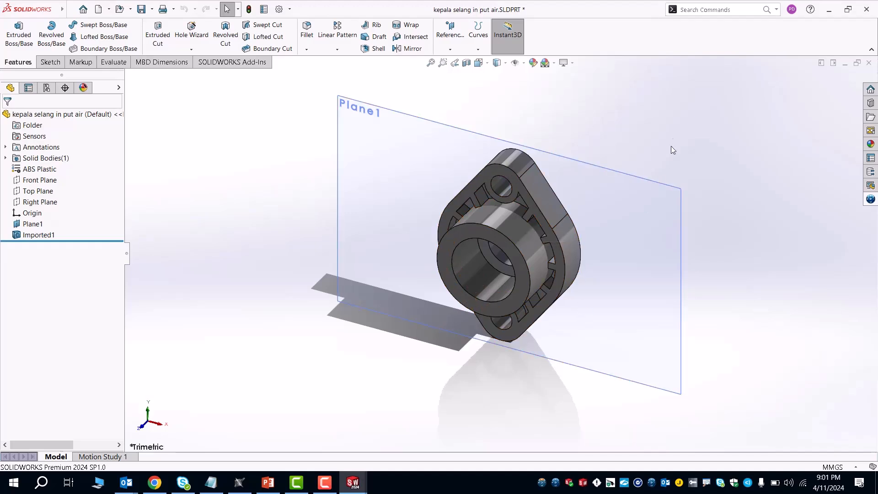
pyautogui.moveTo(657, 146)
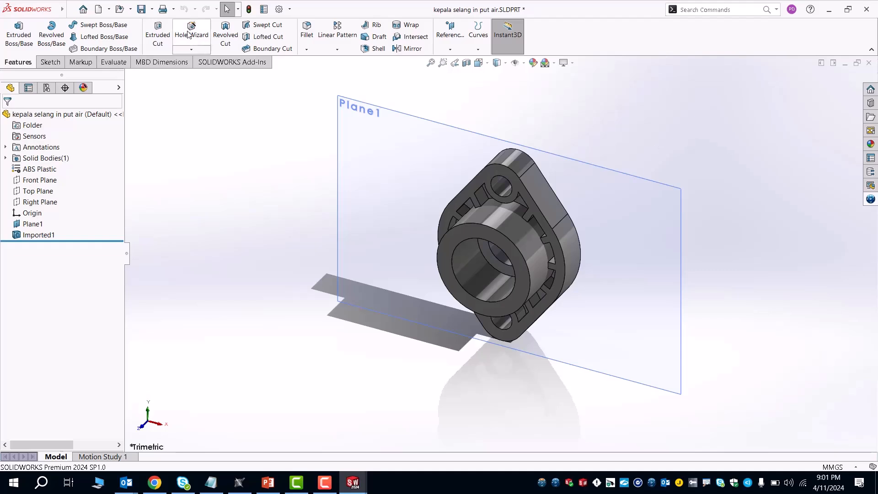
pyautogui.click(150, 9)
pyautogui.write('new')
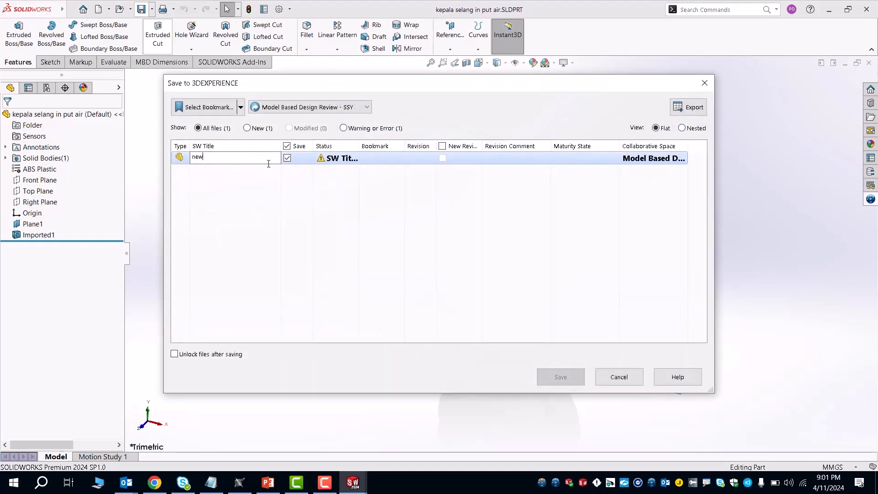
# Save the part as newintake in the Model Based Design Review - SSY collaborative space
pyautogui.write('intake')
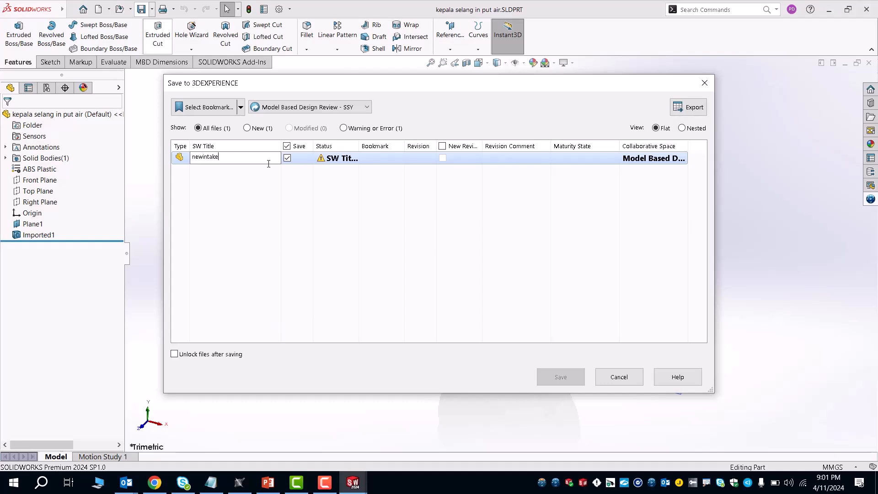
pyautogui.click(241, 107)
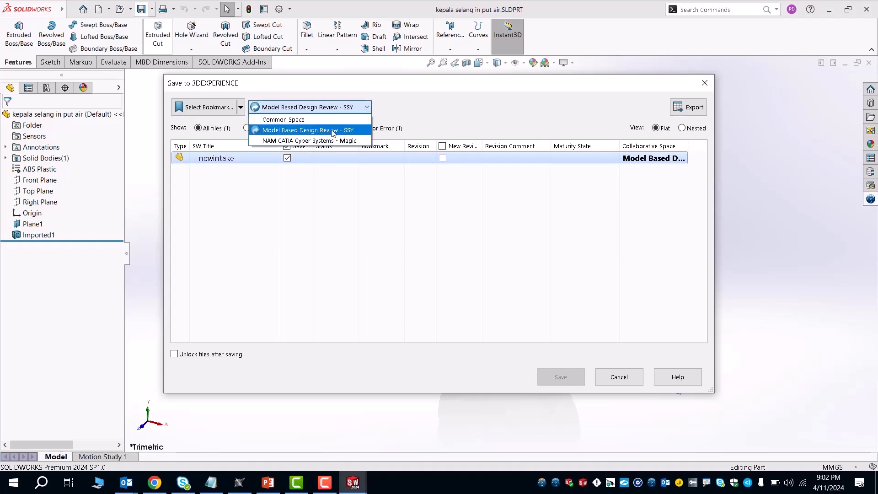
pyautogui.click(309, 130)
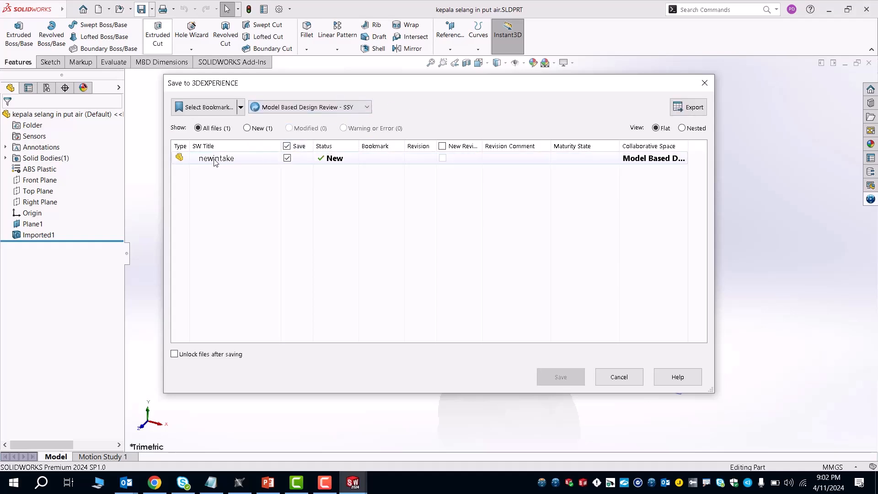
pyautogui.click(216, 157)
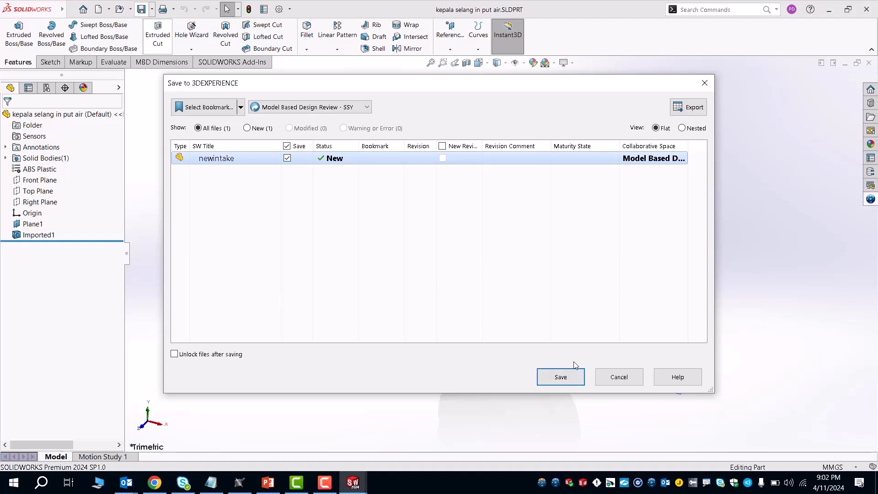
pyautogui.click(561, 377)
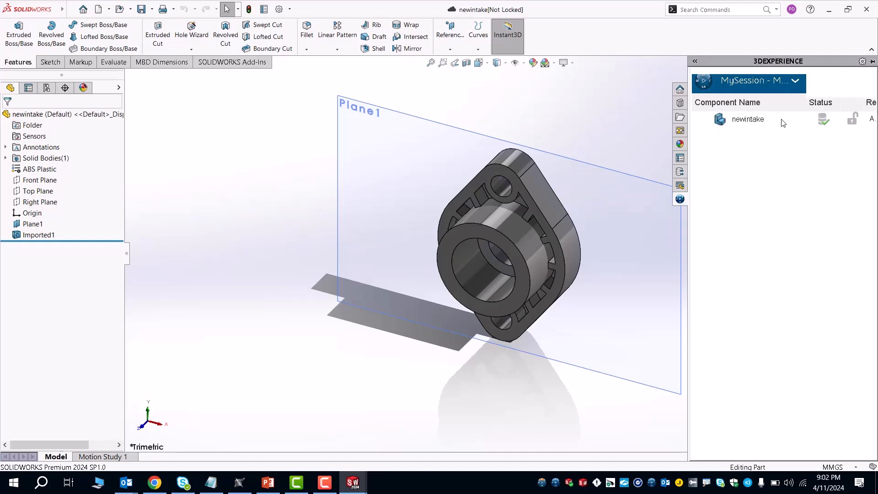
pyautogui.moveTo(822, 120)
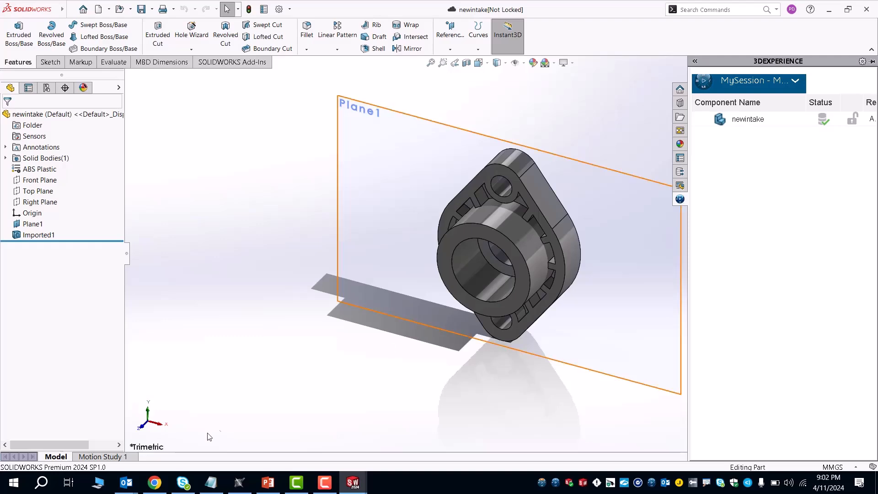
# Return to the Chrome 3DDashboard and show the Traceability tab with the pump model
pyautogui.click(153, 483)
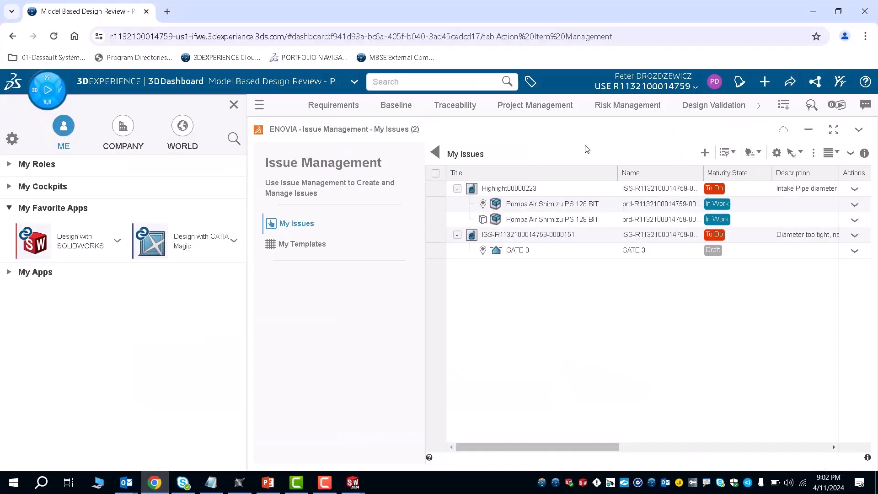
pyautogui.moveTo(515, 120)
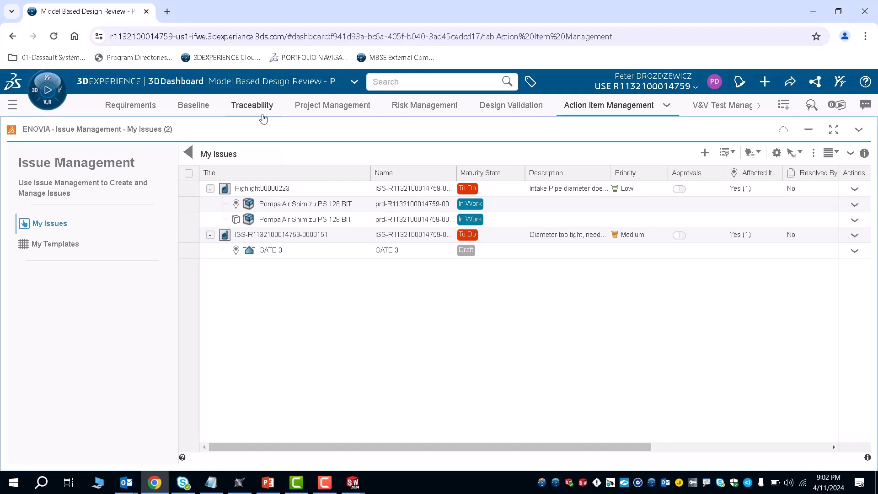
pyautogui.click(253, 105)
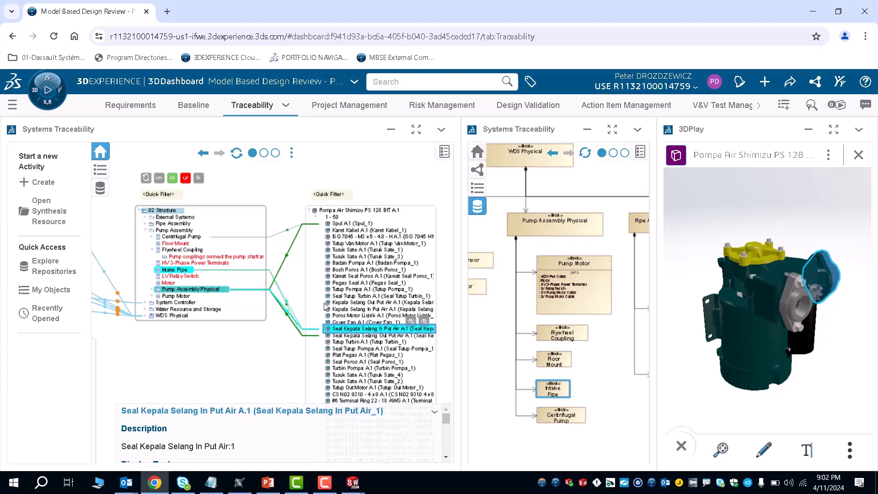
pyautogui.moveTo(412, 335)
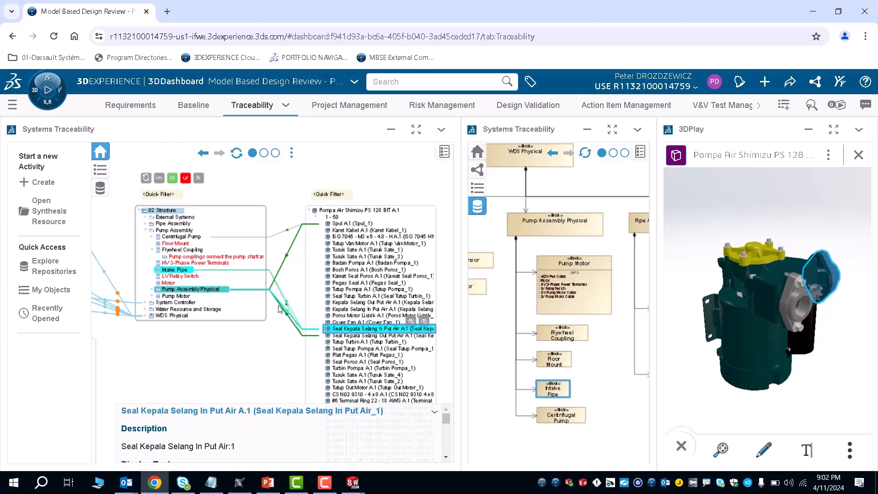
pyautogui.moveTo(335, 118)
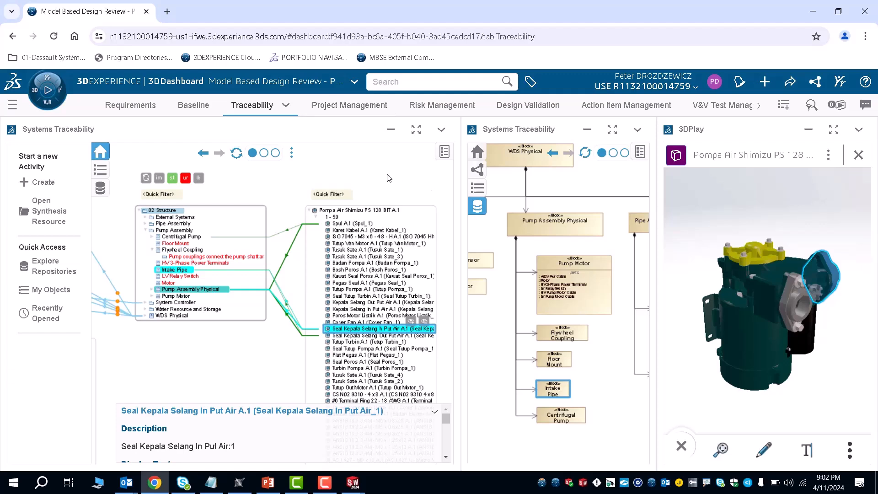
pyautogui.moveTo(160, 4)
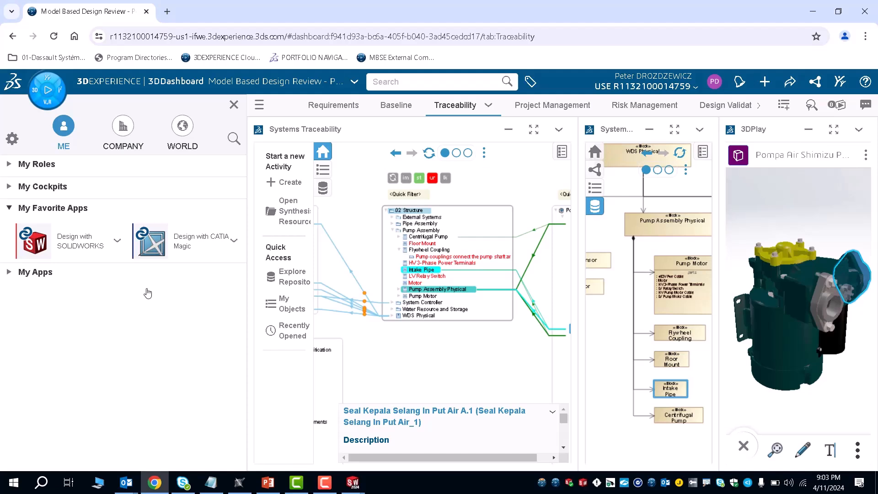
pyautogui.moveTo(561, 94)
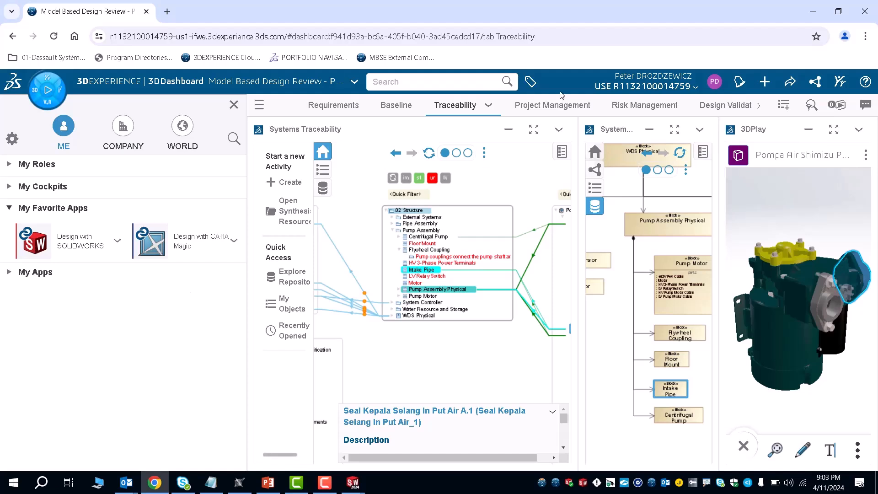